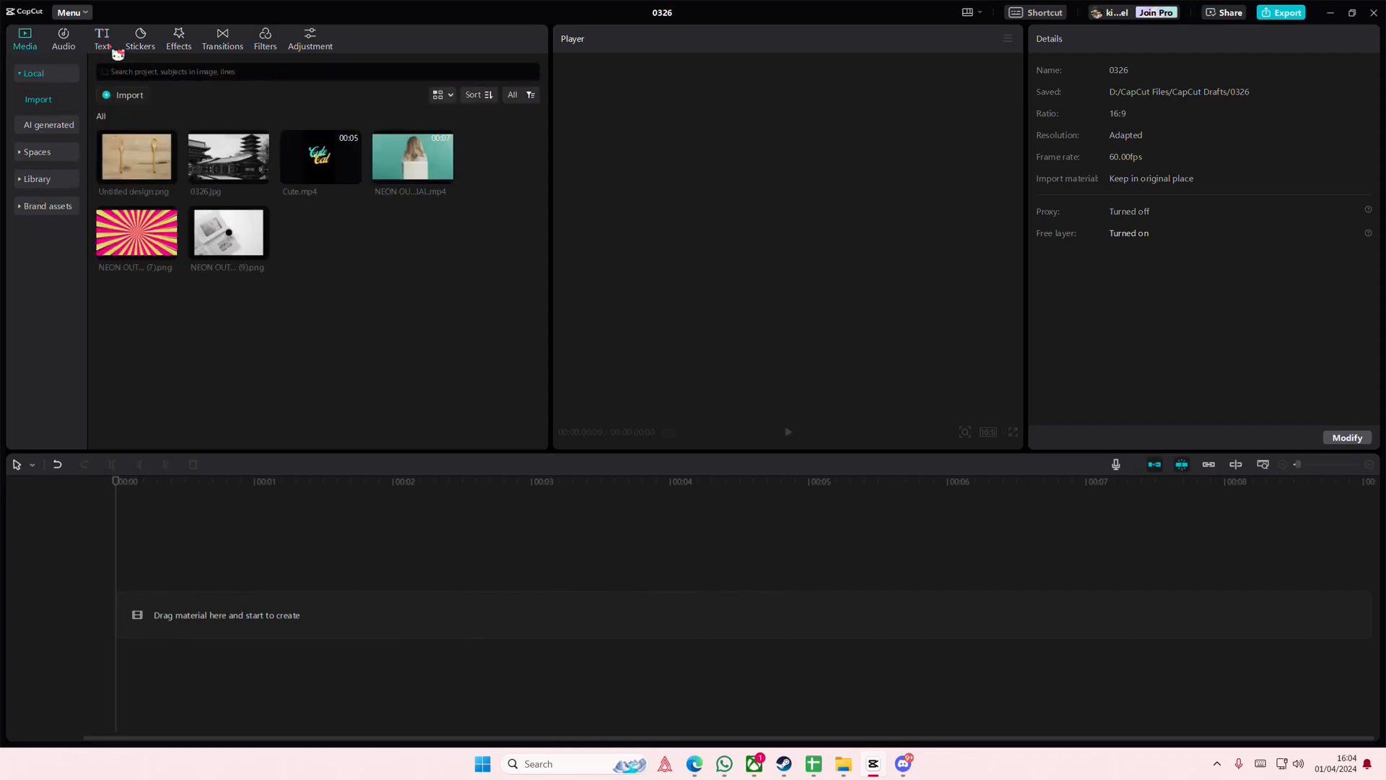
Add a default text clip and make it read SILVER
click(101, 38)
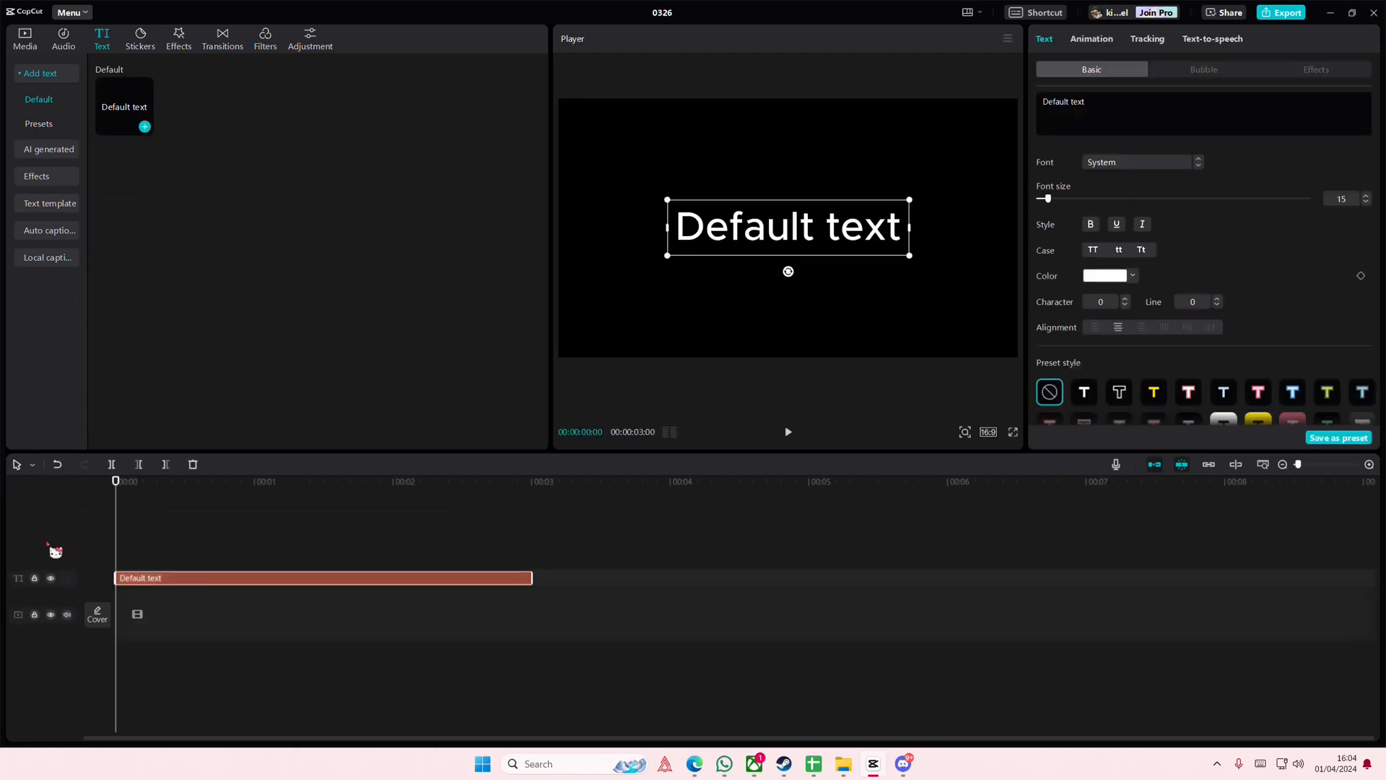
text(SILVER)
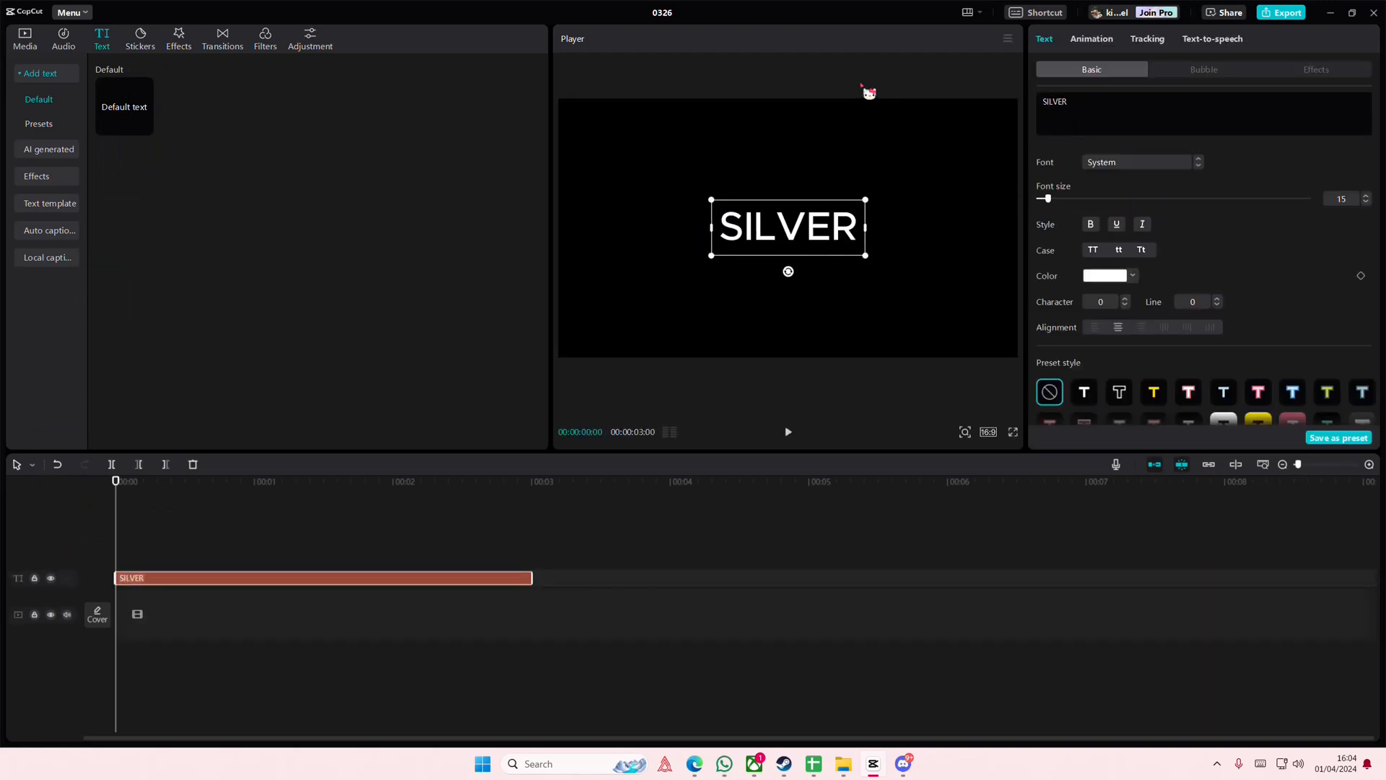
Set the SILVER text to the Erica One font at size 59
click(1138, 162)
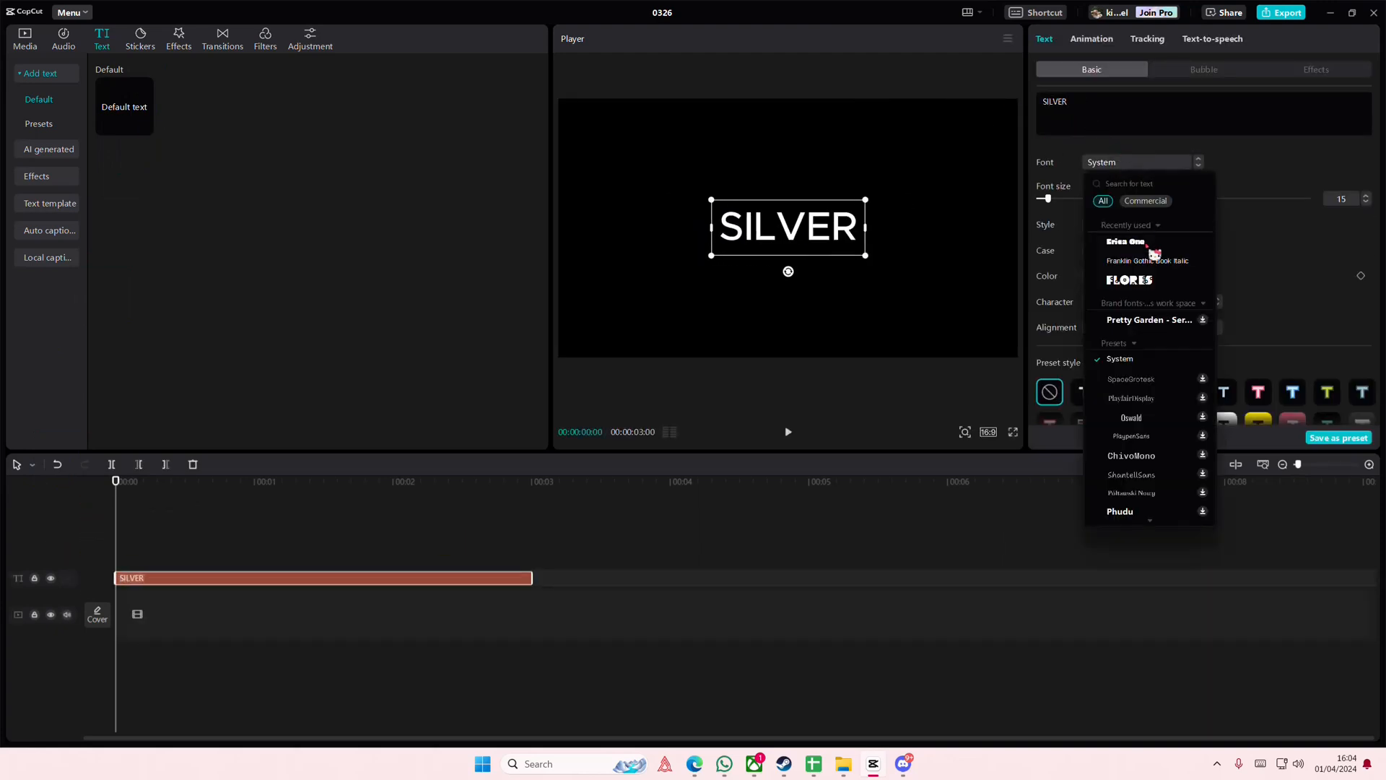
click(1125, 243)
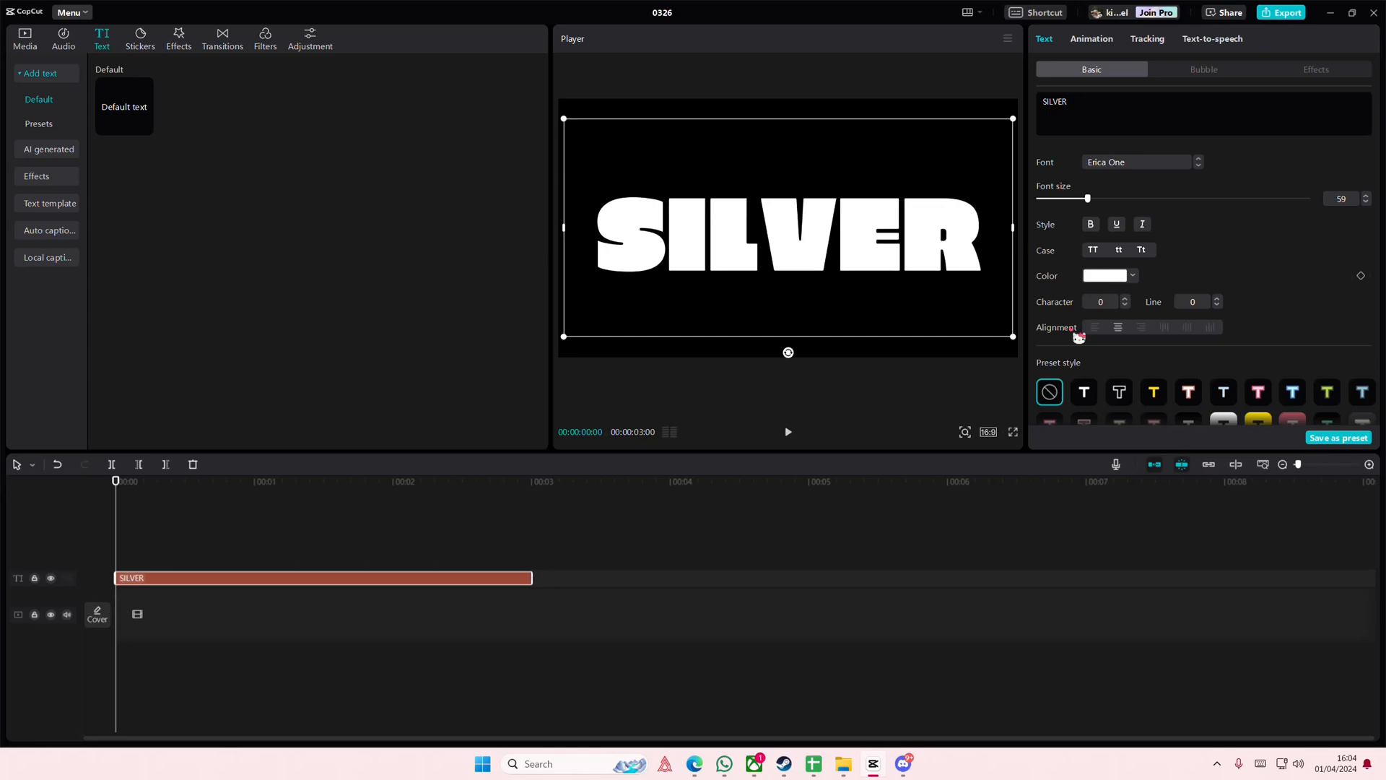
Change the top SILVER copy's color swatch to a shade of gray
click(1105, 276)
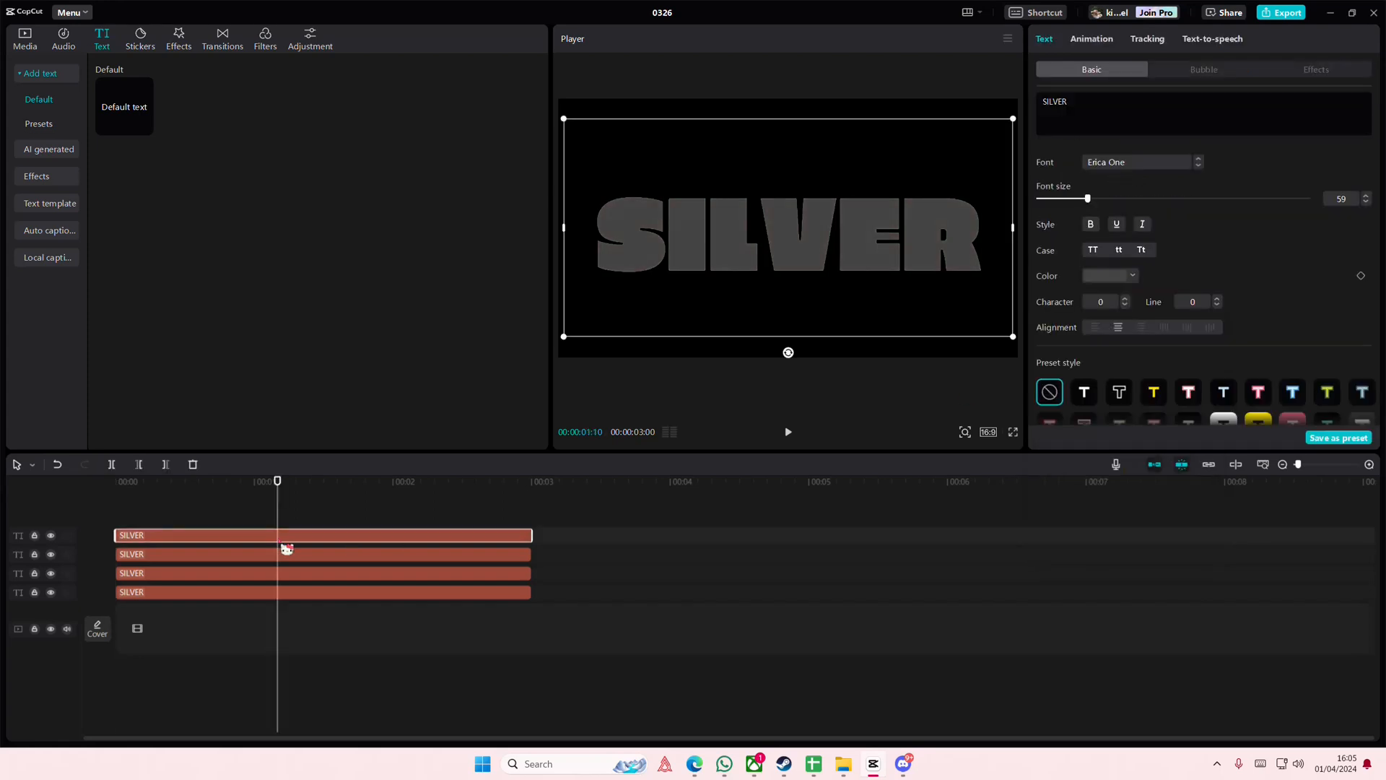
Convert the SILVER text clip into a compound clip
right_click(285, 549)
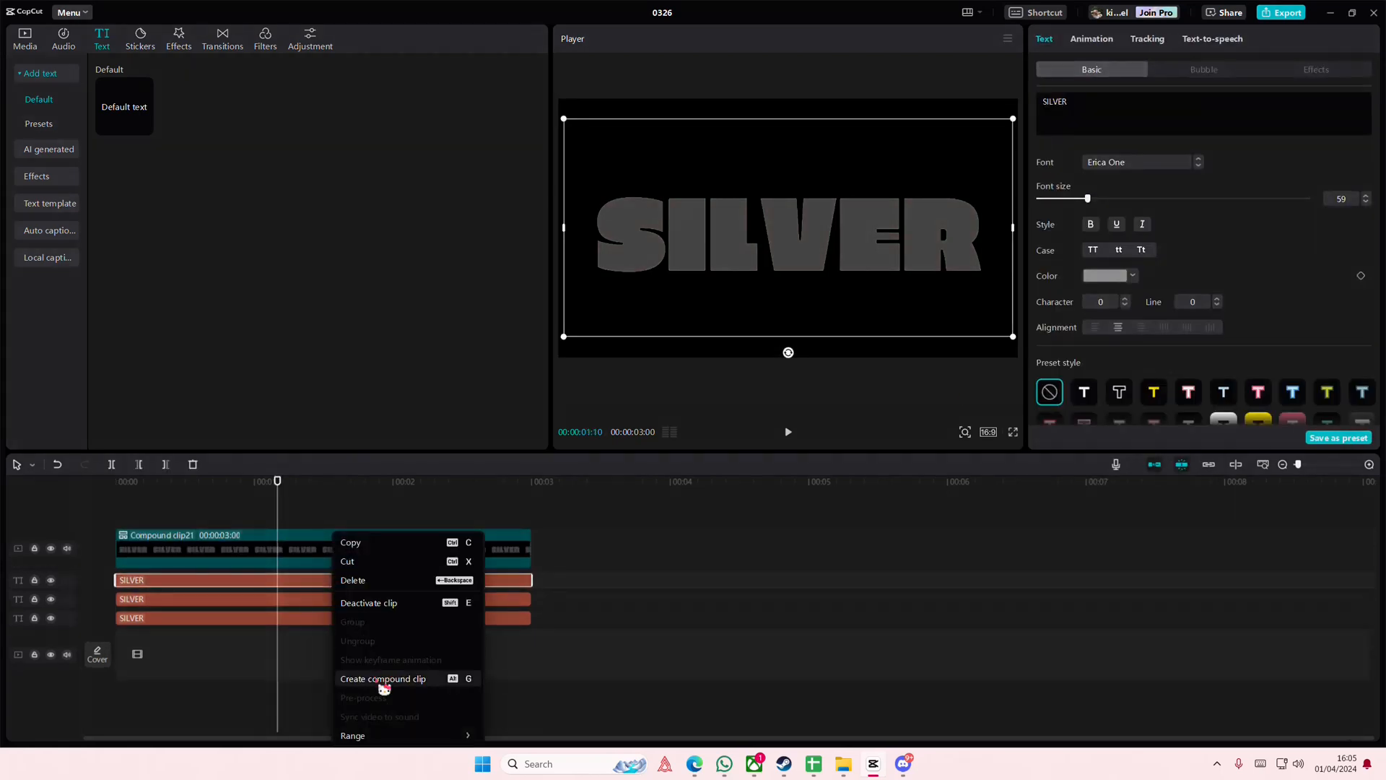
click(382, 679)
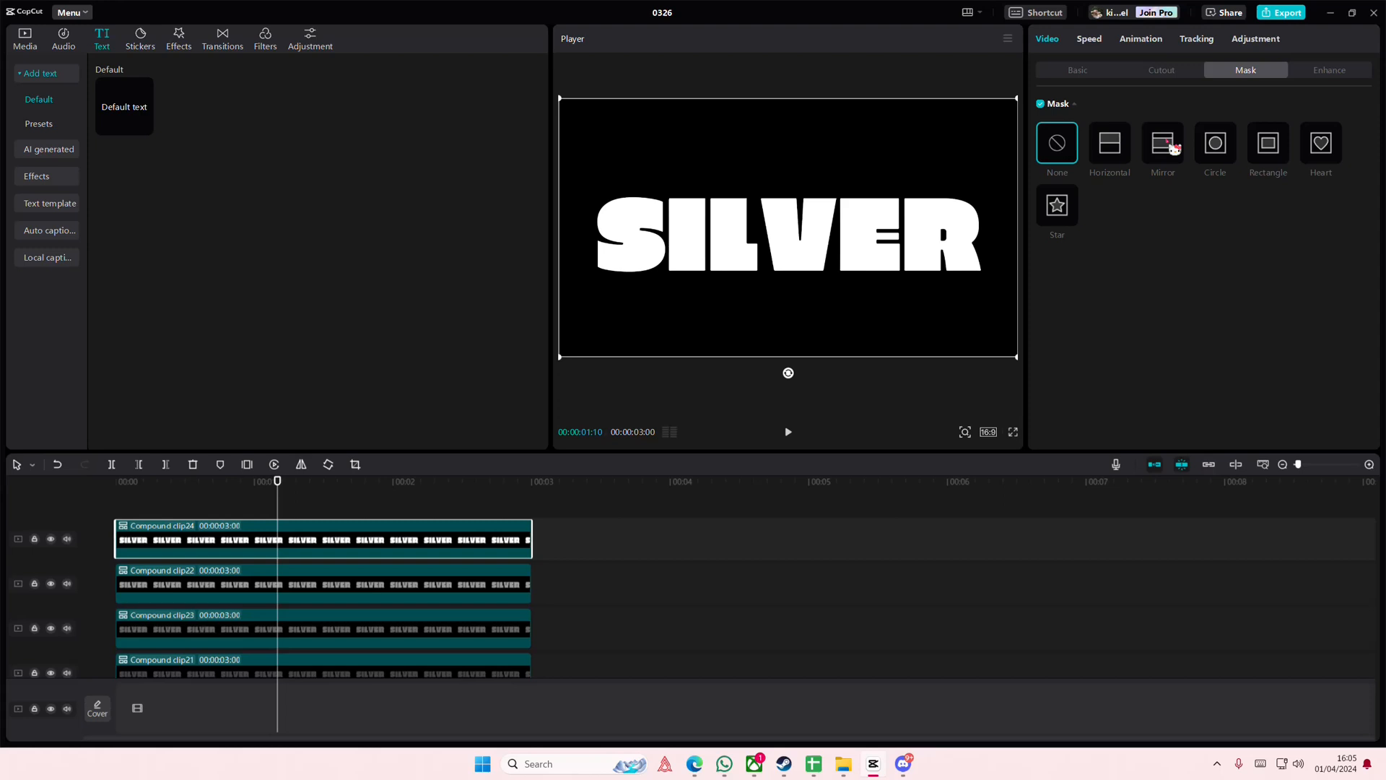
Apply feathered Mirror masks (Feather 16) to the top two SILVER compound layers
click(1161, 143)
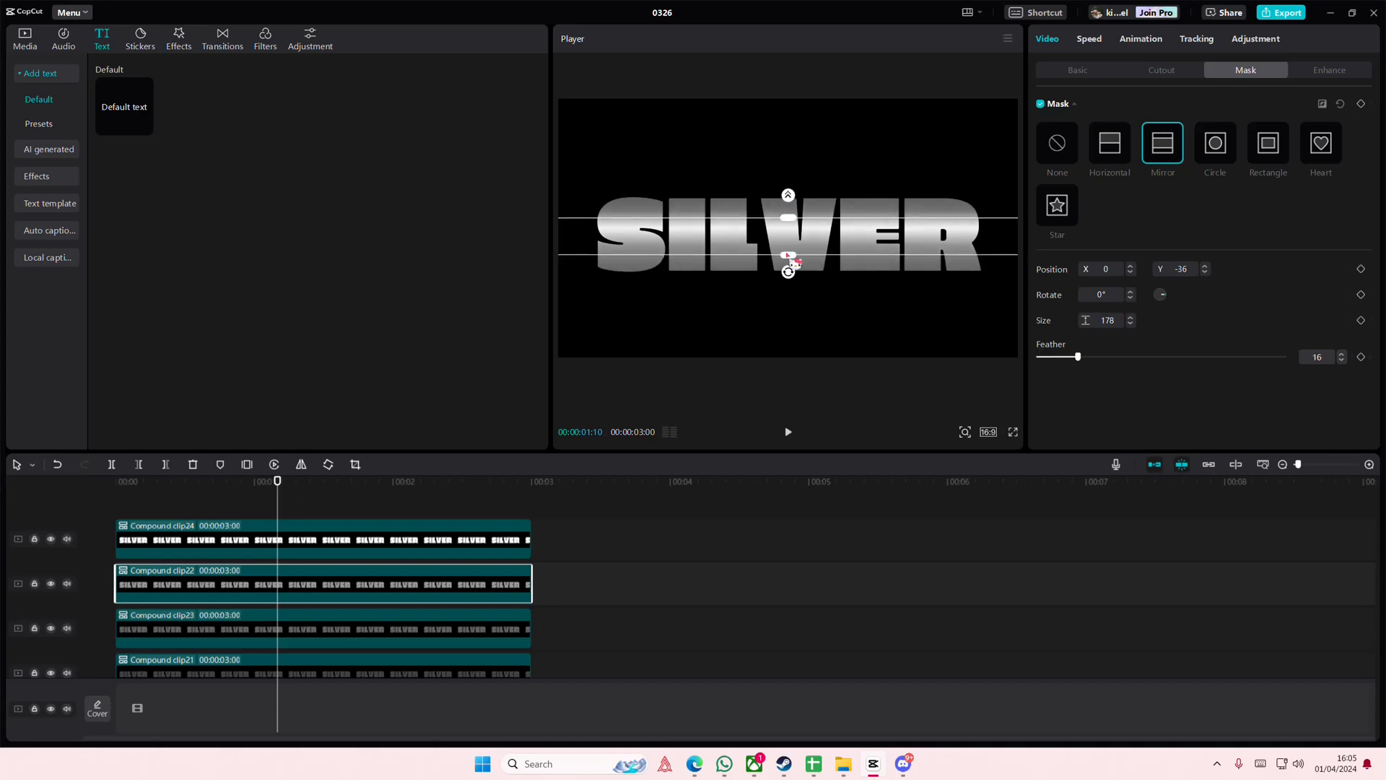
click(1058, 143)
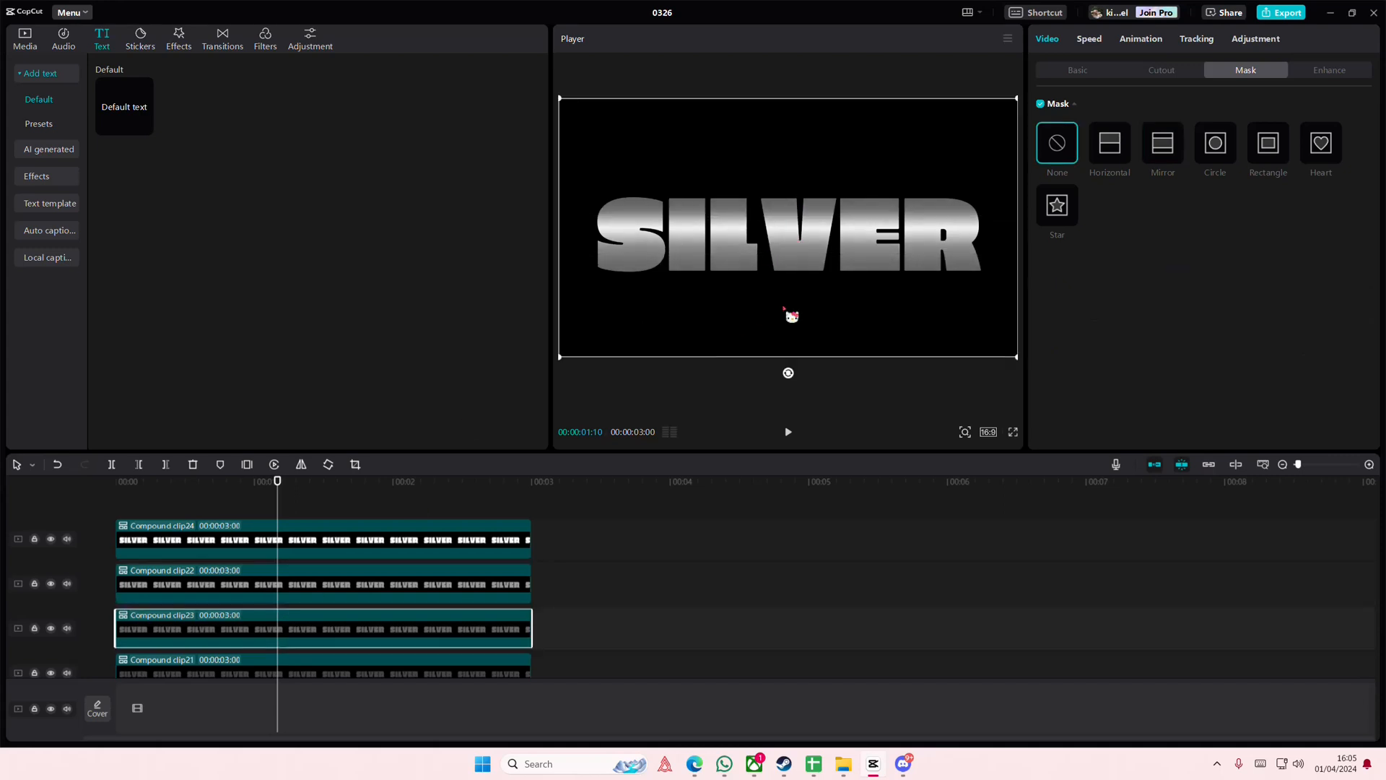
click(1161, 143)
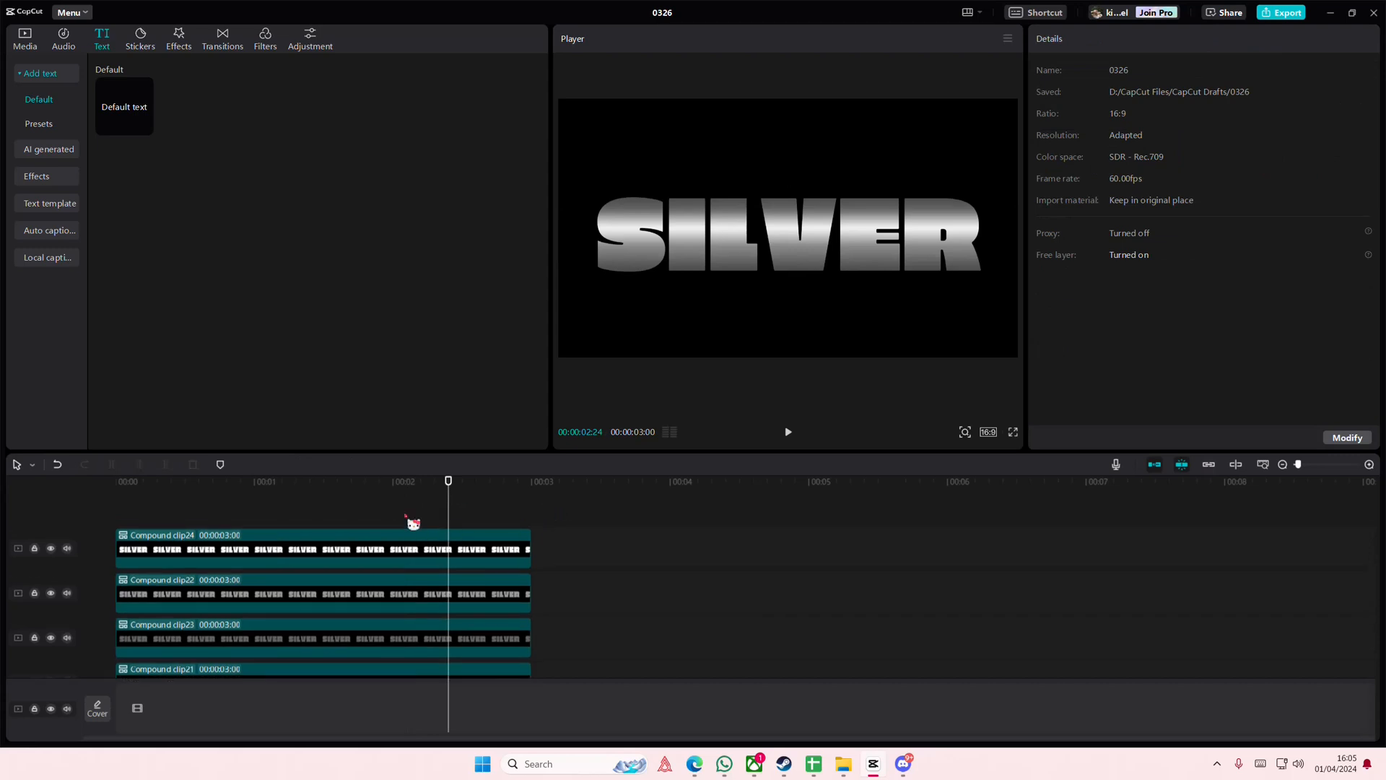
click(116, 481)
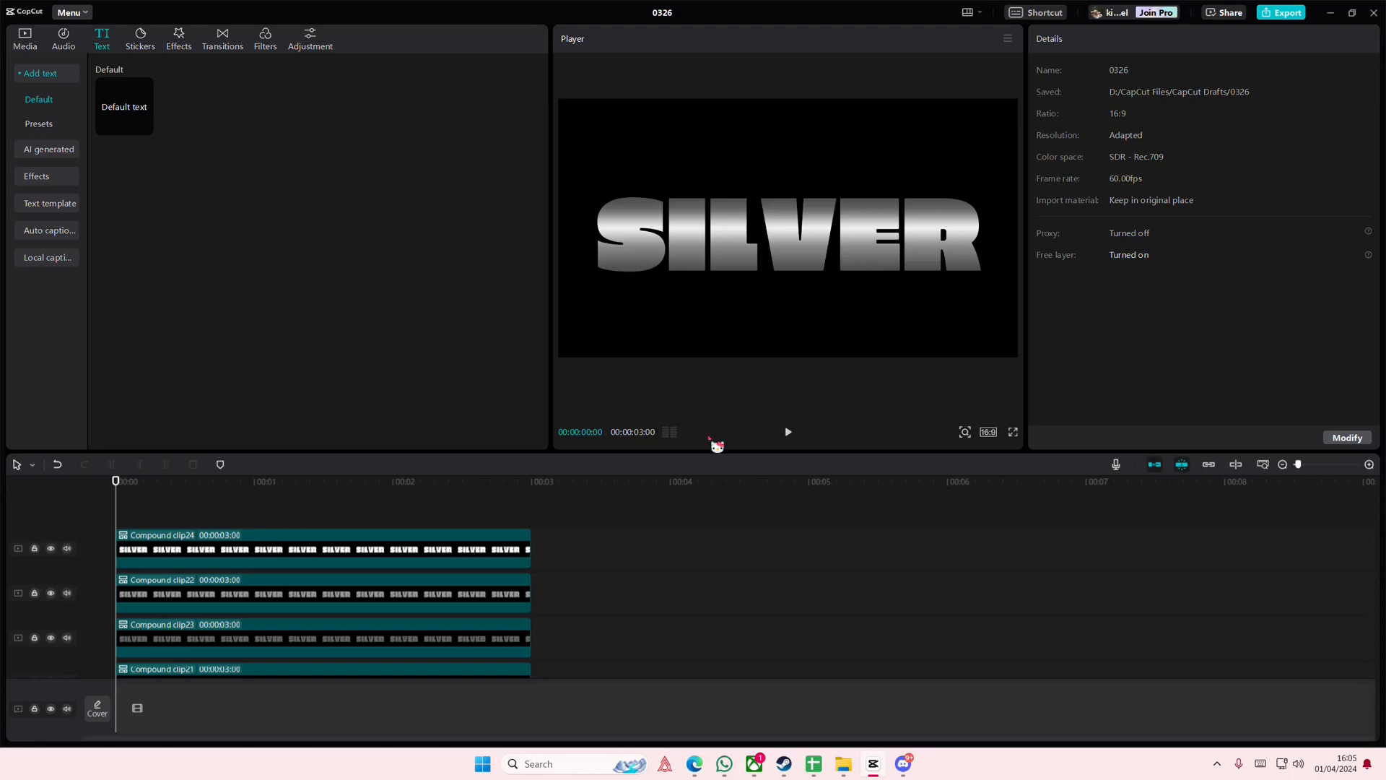
mouse_move(710, 454)
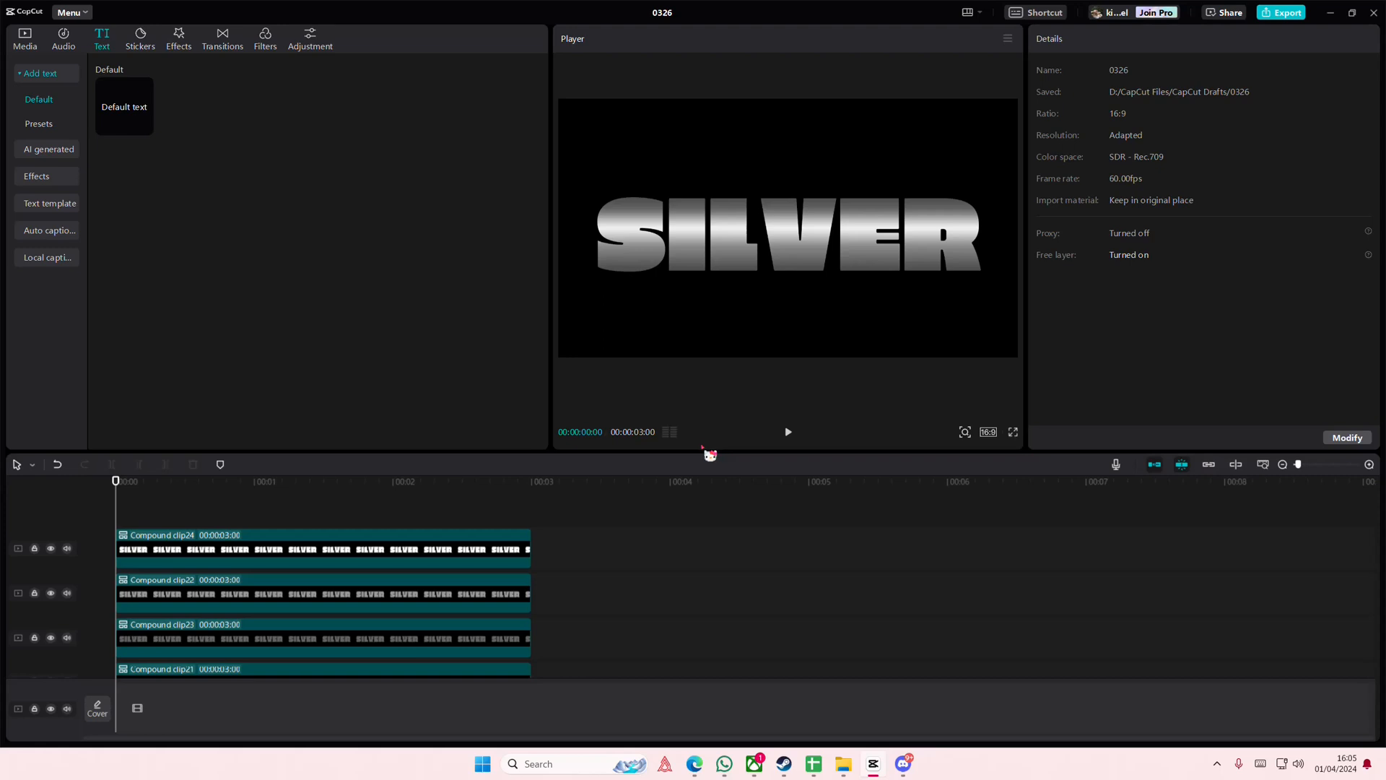
mouse_move(682, 504)
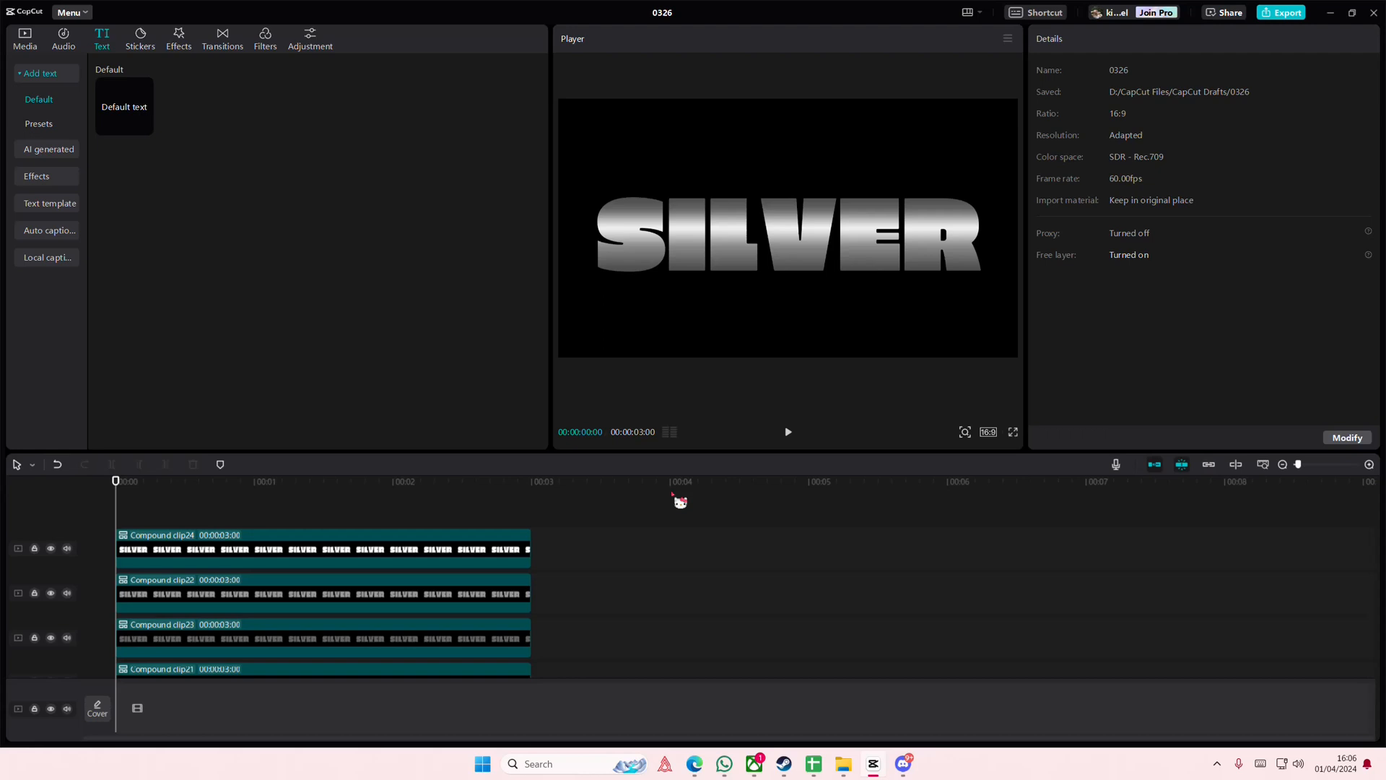
mouse_move(920, 553)
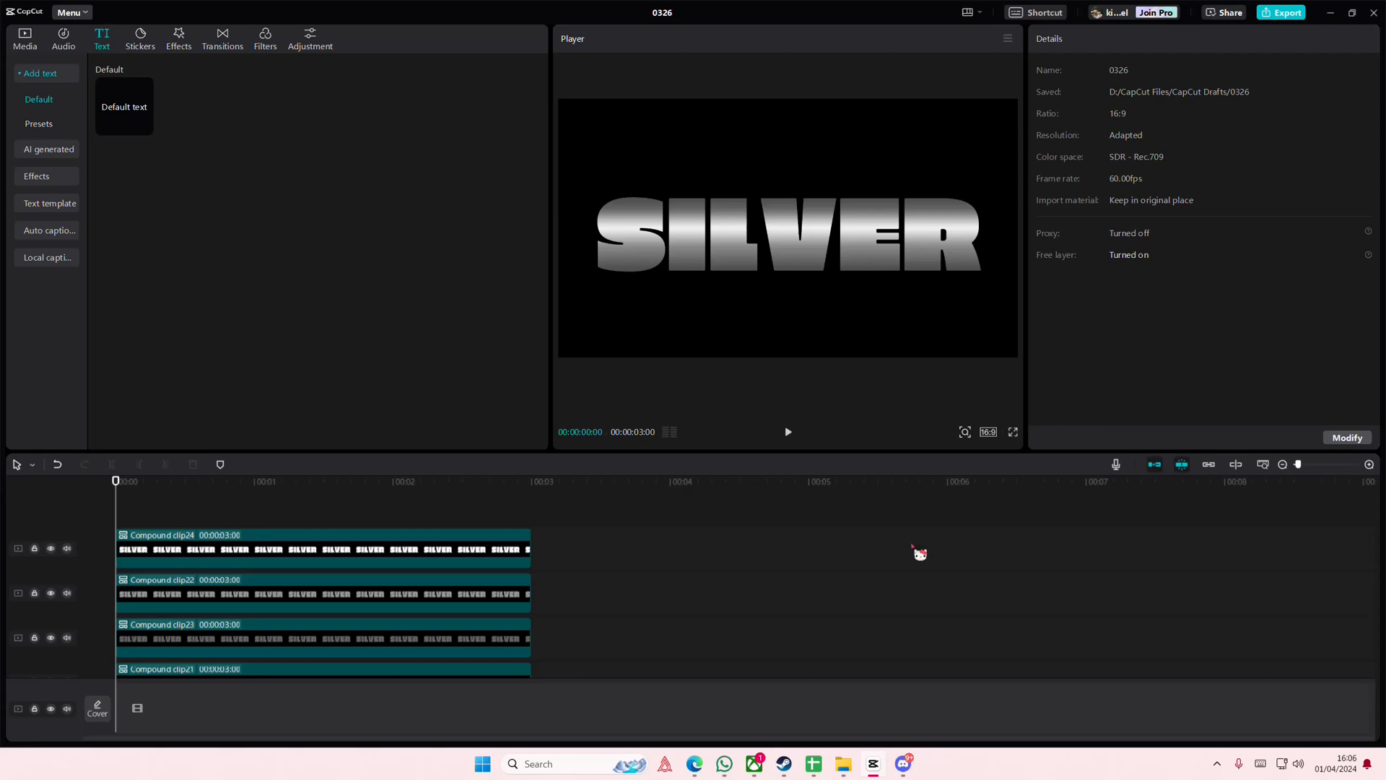